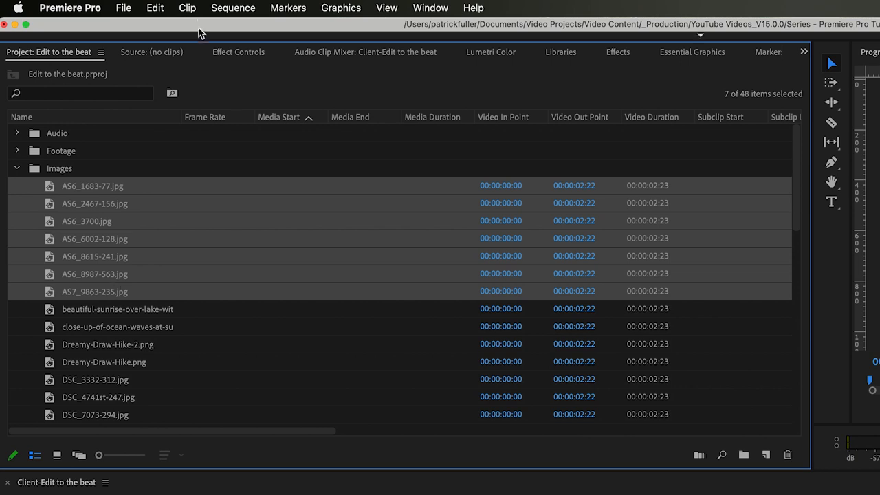
# Review Automate to Sequence for the seven images: Selection Order, sequential placement, Overwrite Edit, in/out still durations.
pyautogui.click(187, 8)
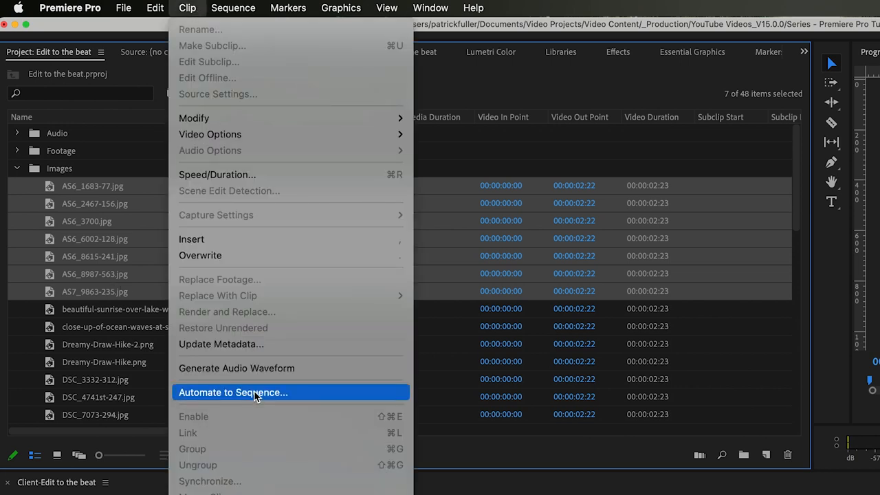
pyautogui.click(232, 392)
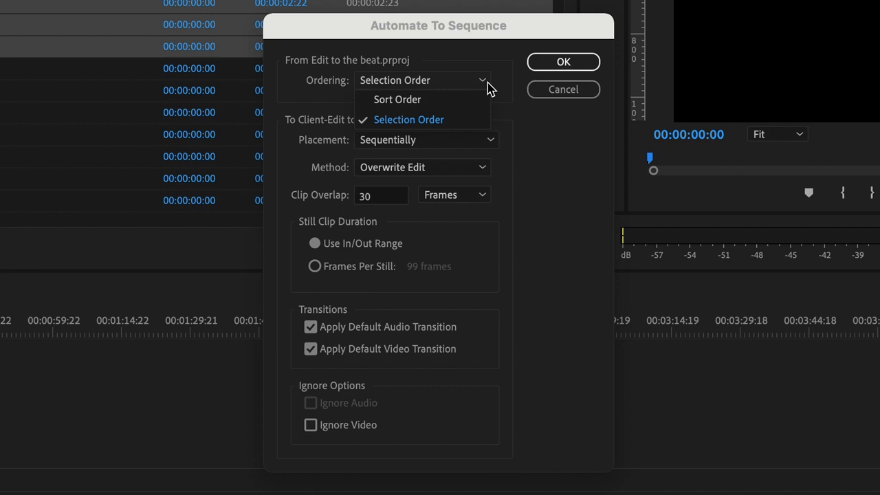
pyautogui.click(409, 119)
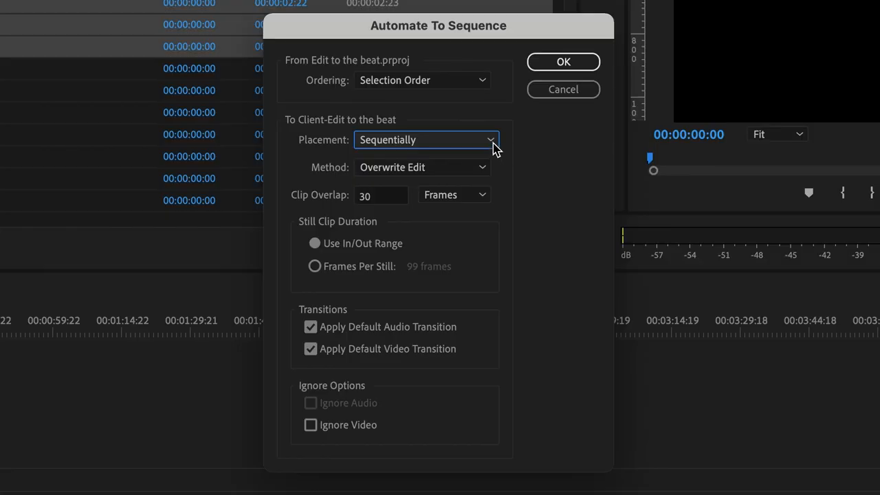
pyautogui.click(490, 140)
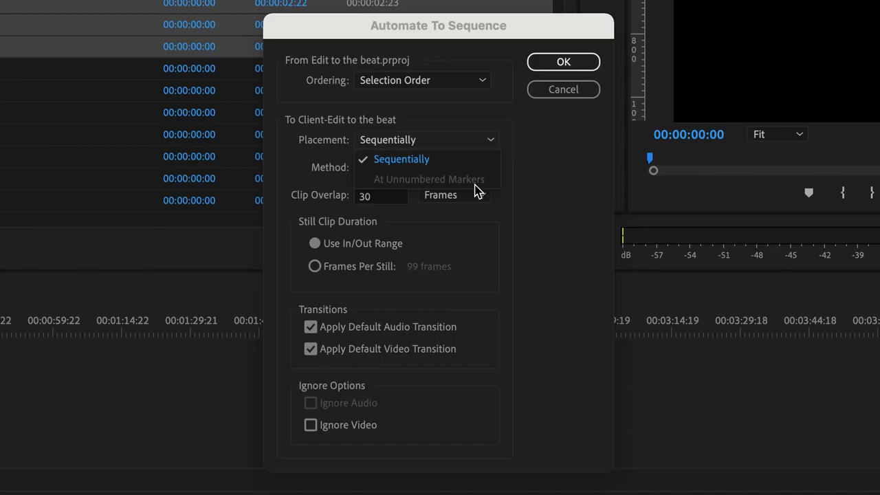
pyautogui.click(422, 167)
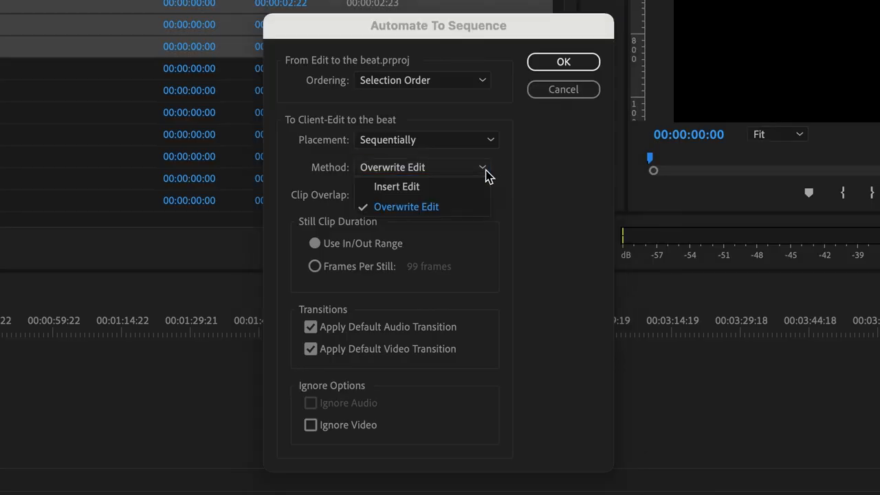
pyautogui.click(405, 206)
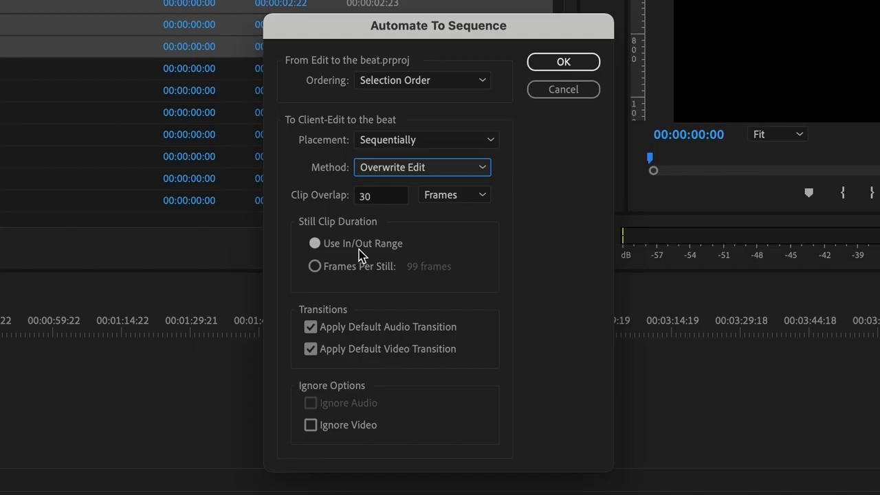
pyautogui.moveTo(405, 254)
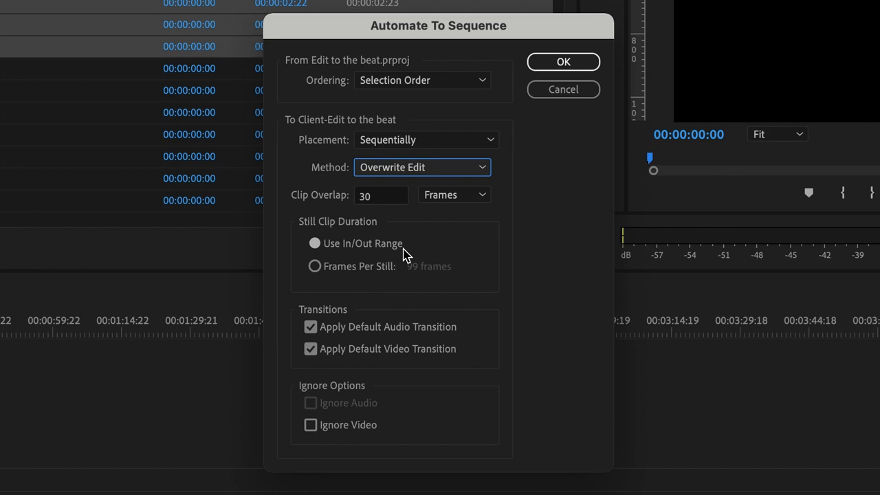
pyautogui.click(562, 61)
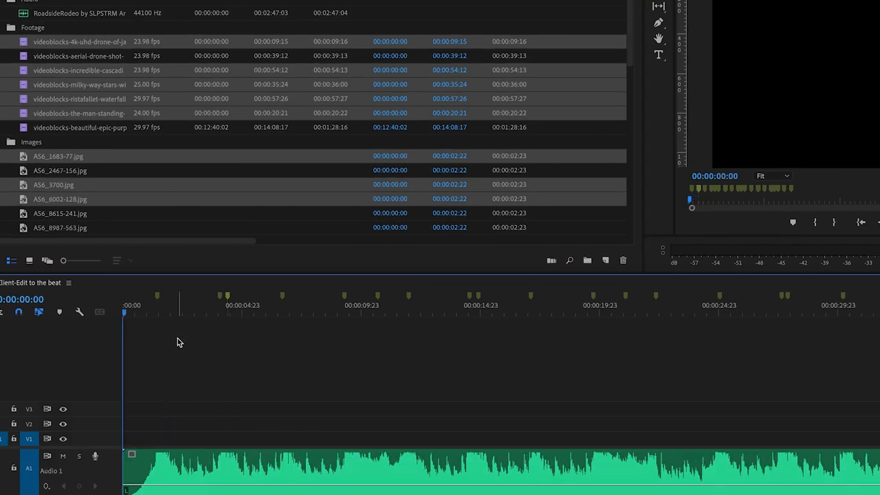
# Reopen Automate to Sequence from the Clip menu for the selected footage and images.
pyautogui.click(176, 7)
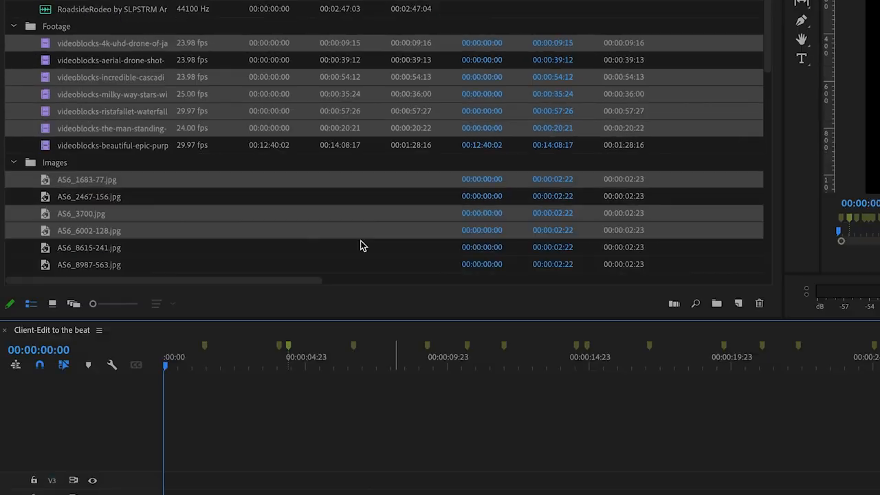
pyautogui.click(176, 7)
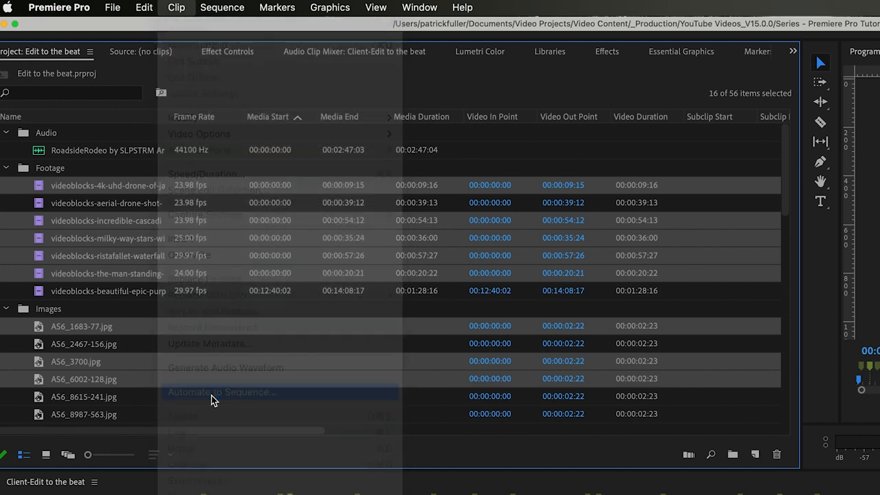
pyautogui.click(221, 392)
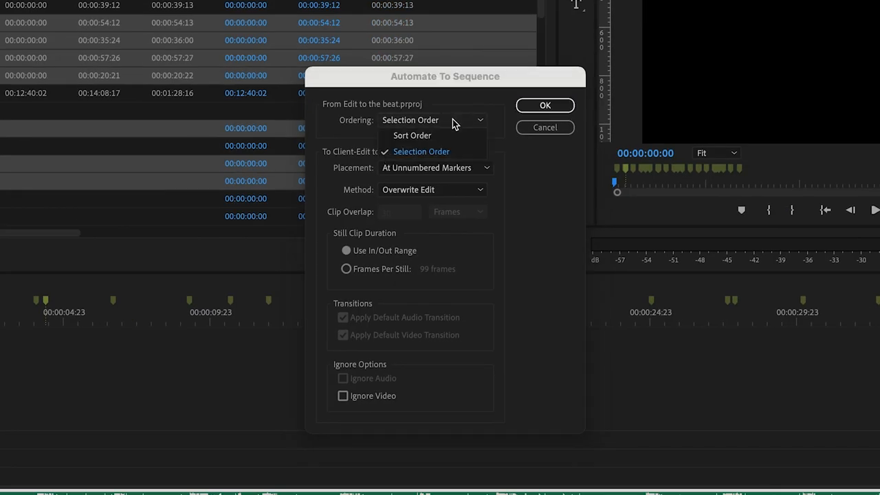
# Keep Selection Order and look over the edit method choices before cancelling.
pyautogui.click(421, 152)
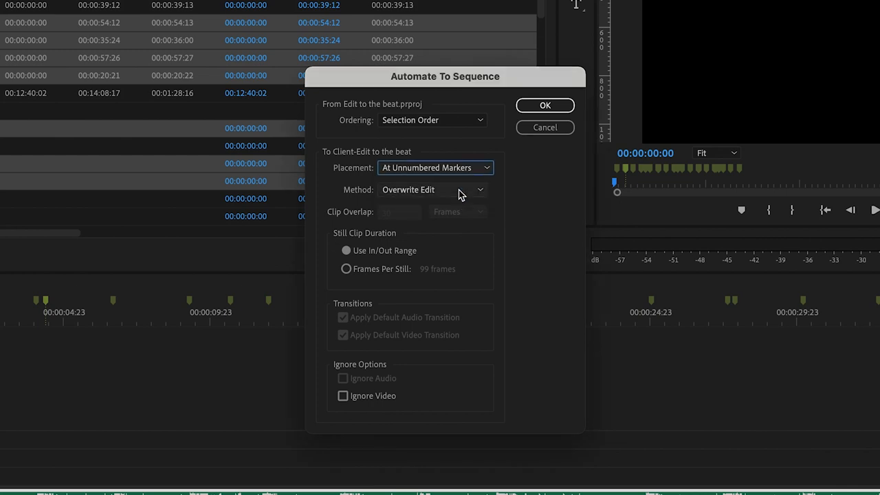
pyautogui.click(544, 105)
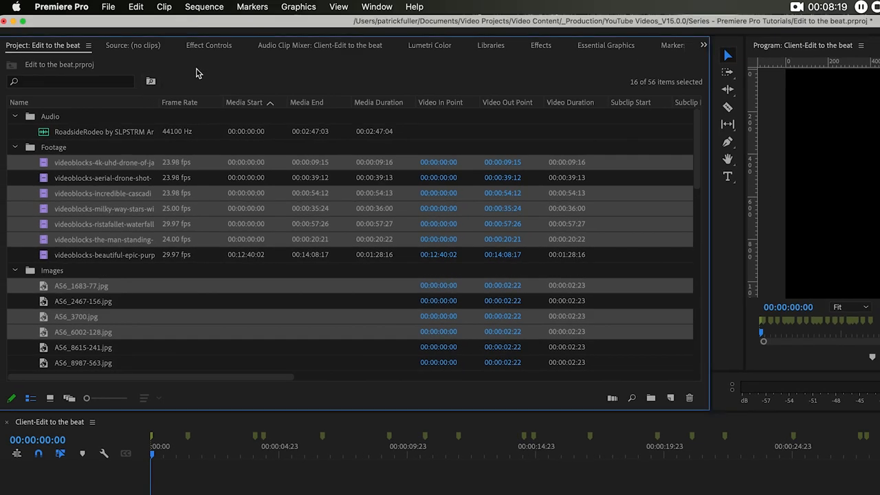
pyautogui.moveTo(163, 24)
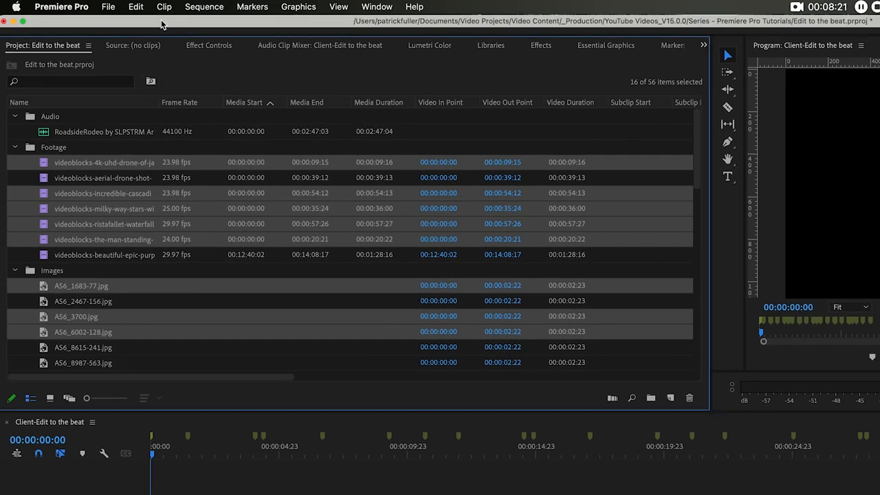
# Run Automate to Sequence with Selection Order, At Unnumbered Markers and Overwrite Edit.
pyautogui.click(164, 6)
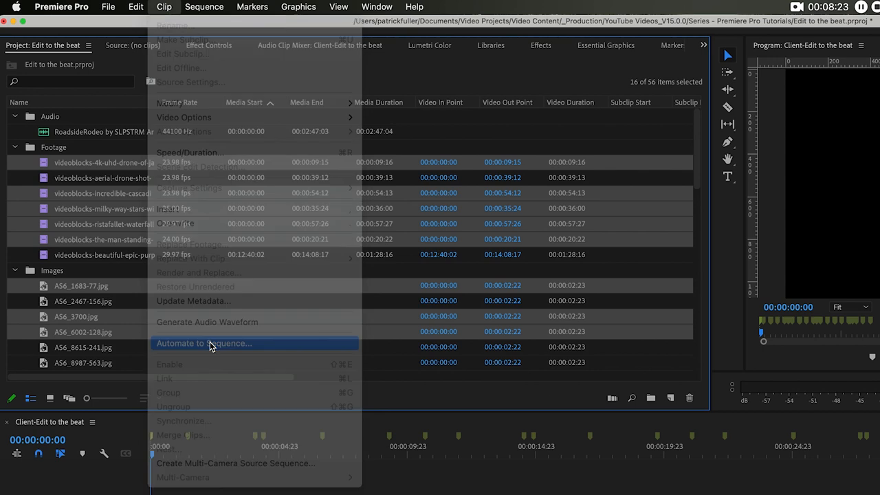
pyautogui.click(203, 343)
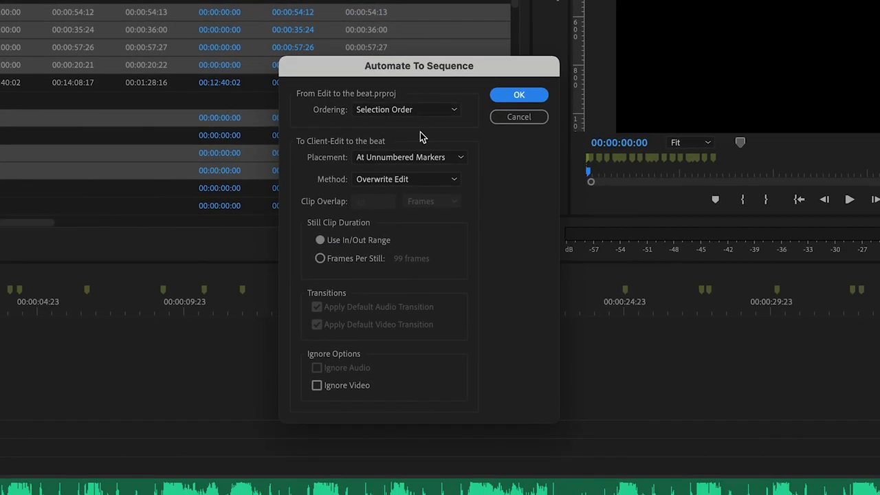
pyautogui.click(519, 94)
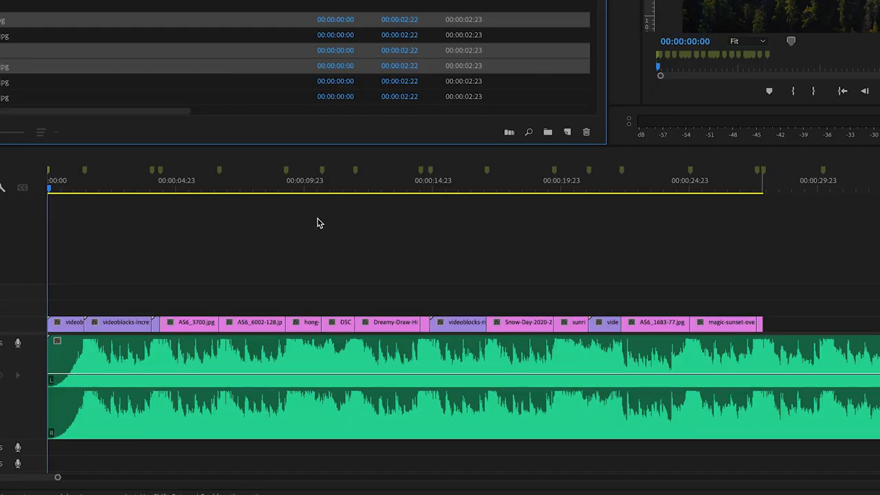
pyautogui.click(287, 180)
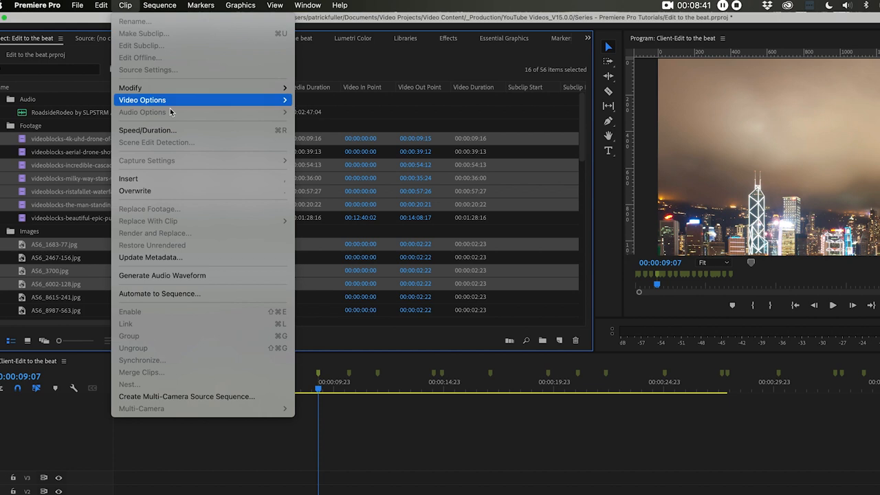
# Rerun Automate to Sequence at the markers using Insert Edit as the method.
pyautogui.click(159, 293)
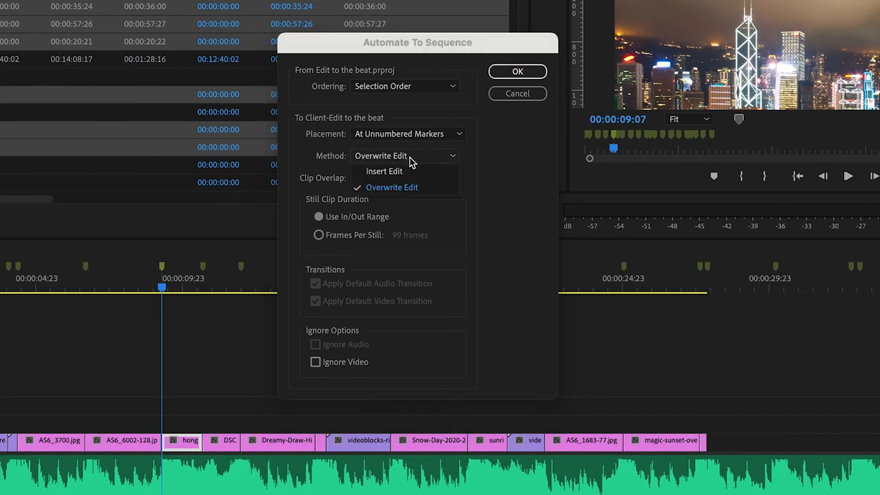
pyautogui.click(384, 170)
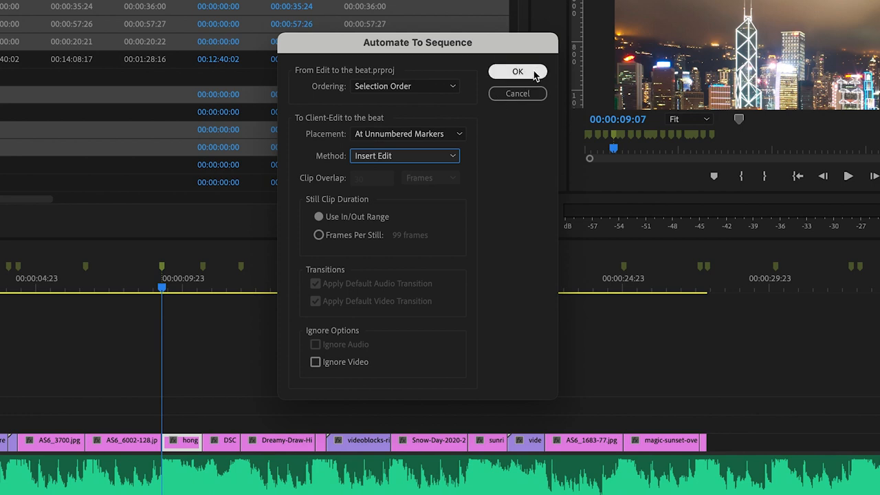
pyautogui.click(517, 71)
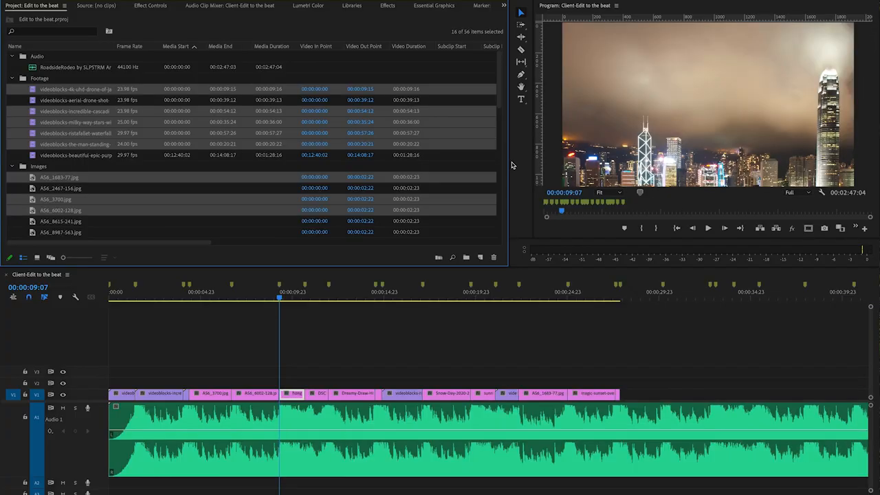